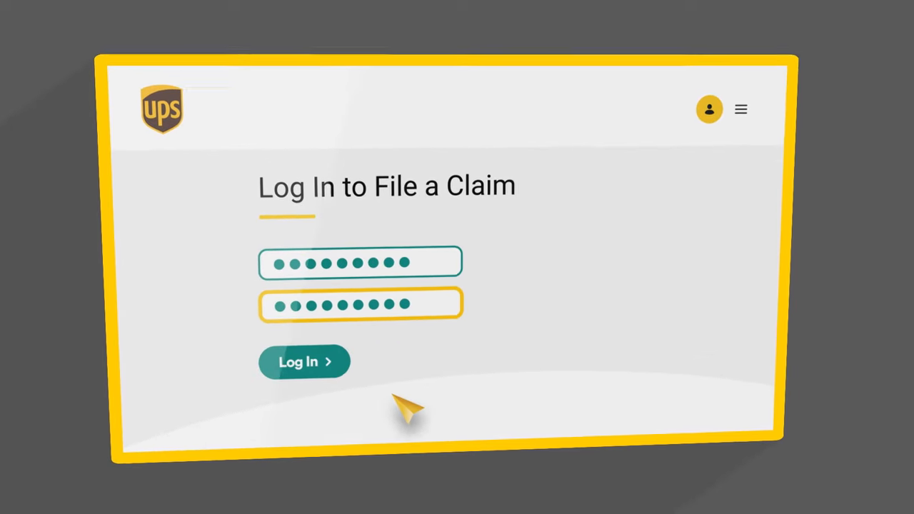
click(304, 361)
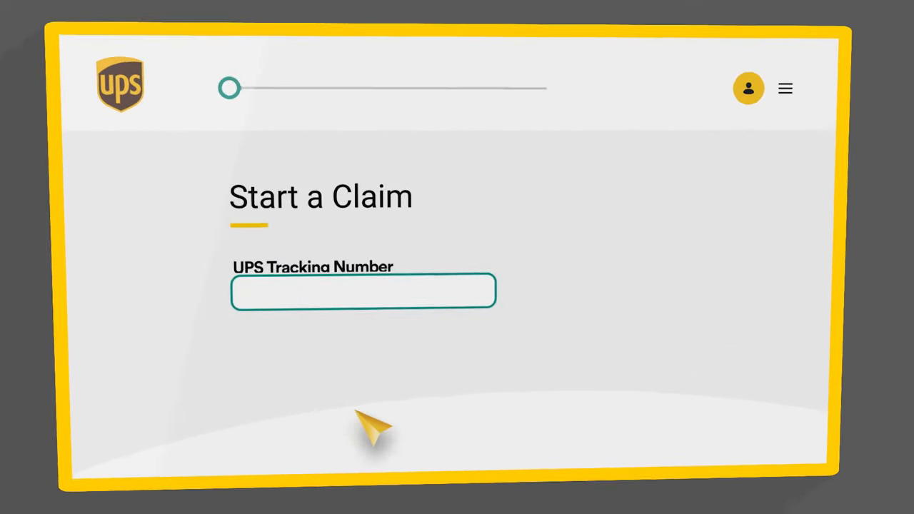
text(1ZABC12345678910)
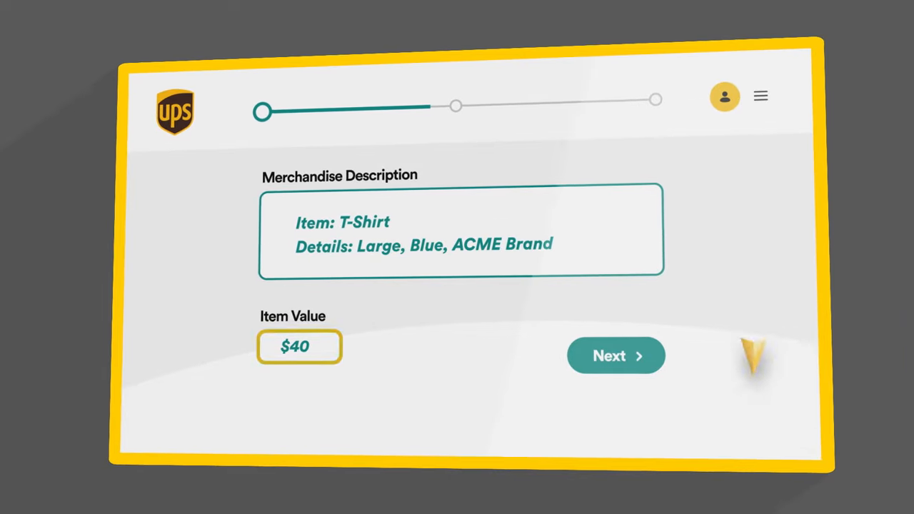
click(618, 354)
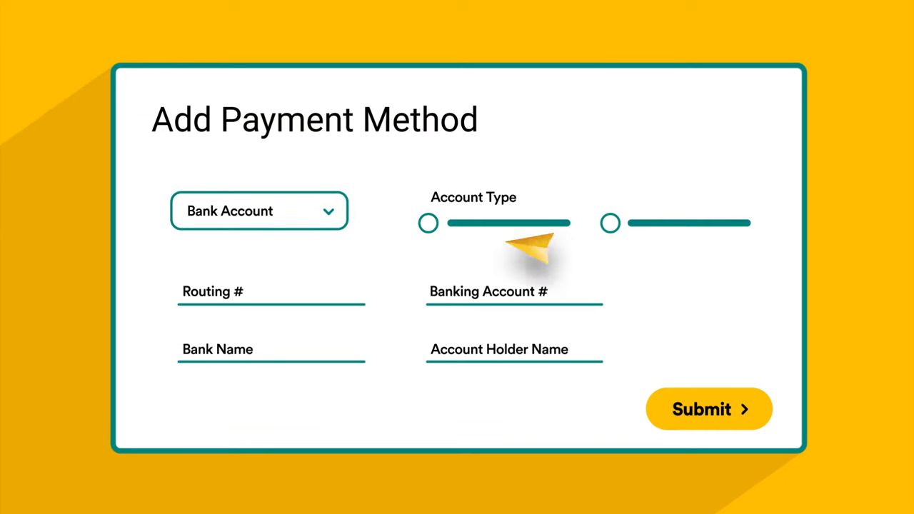
Choose the first account type for the bank account payment method
click(427, 223)
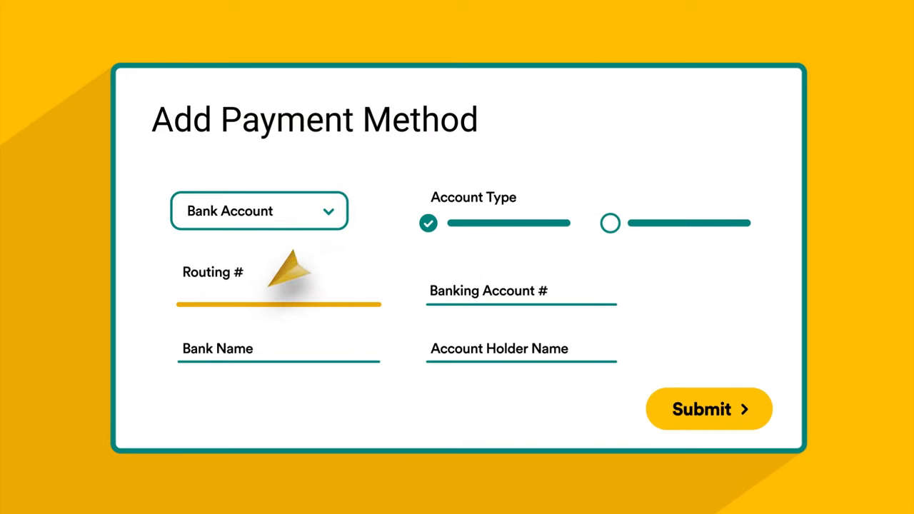